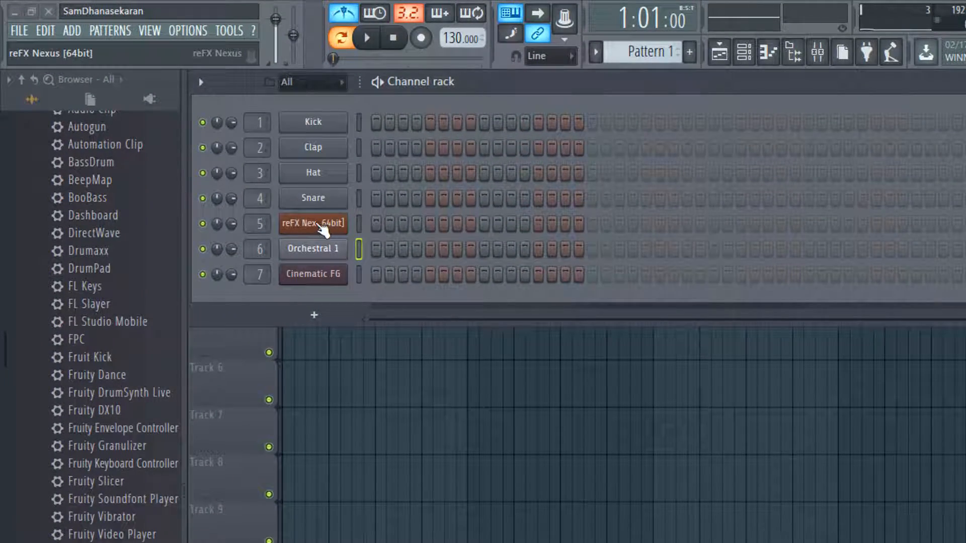
# - Audition the reFX Nexus, Orchestral 1 Sytrus and Cinematic FG Harmless instruments from the channel rack
pyautogui.click(313, 223)
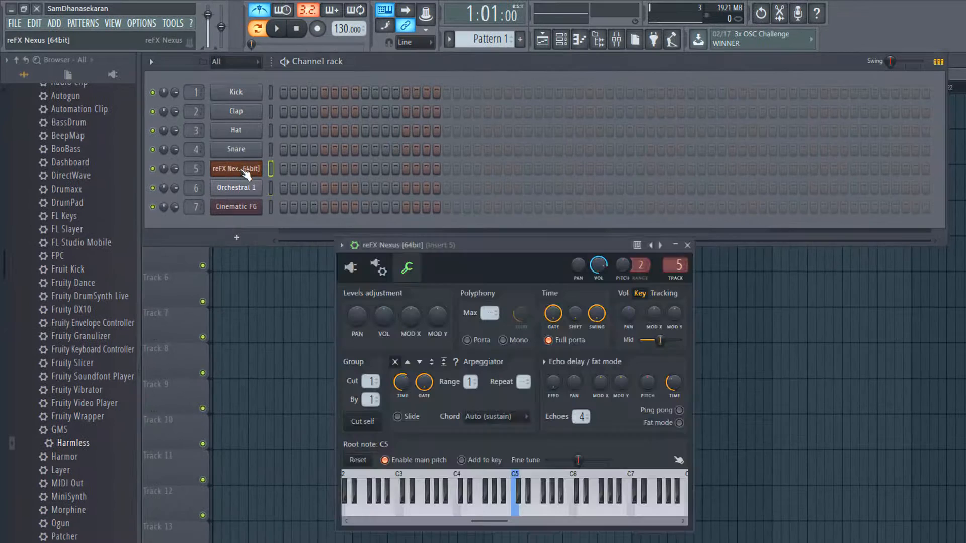
pyautogui.click(235, 187)
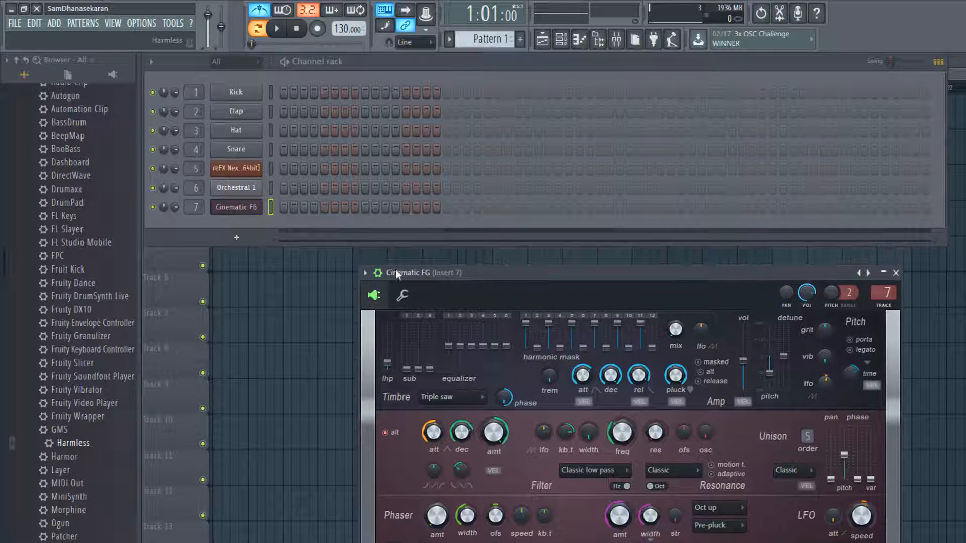
pyautogui.click(236, 168)
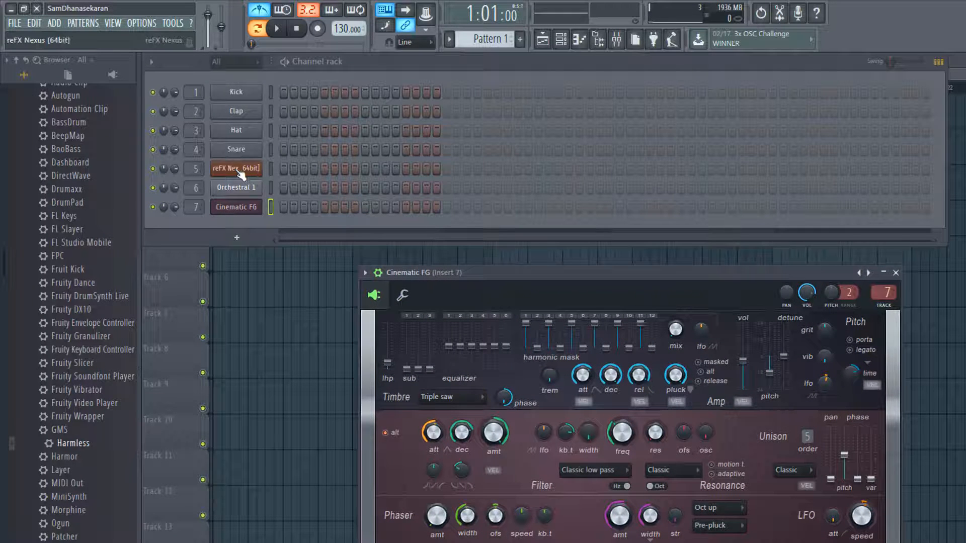
pyautogui.click(235, 168)
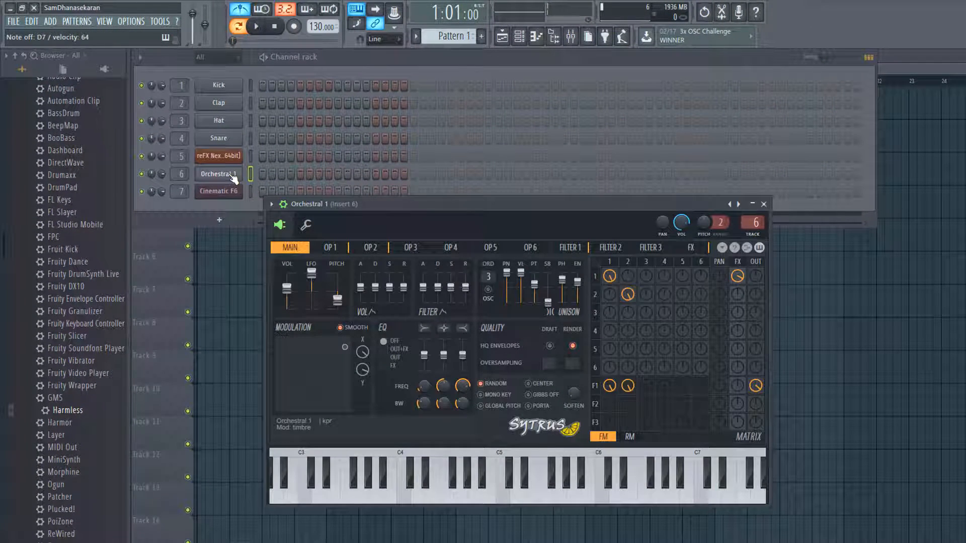
pyautogui.click(218, 191)
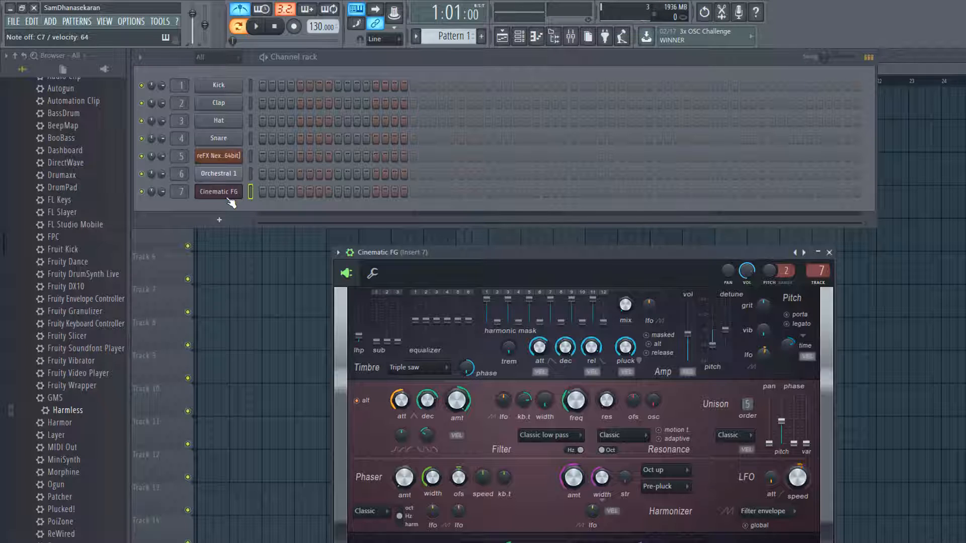
# - Draw a C5–F5–G5–F5 melody in the reFX Nexus piano roll and play it back
pyautogui.rightClick(219, 156)
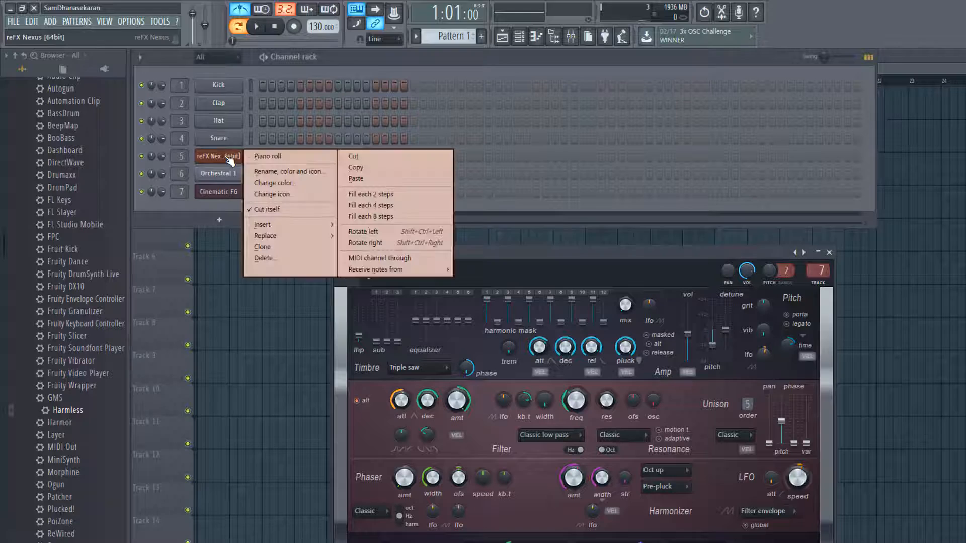
pyautogui.click(267, 155)
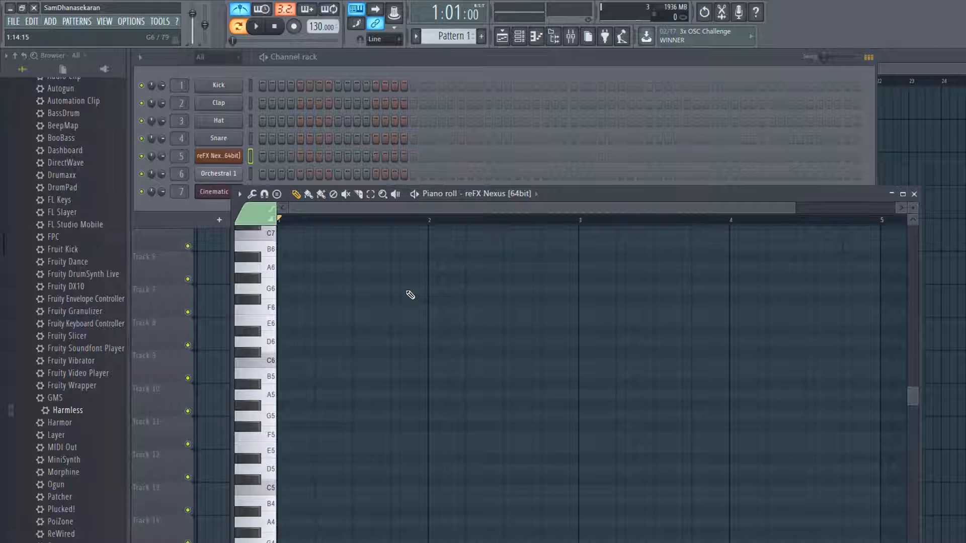
pyautogui.moveTo(299, 492)
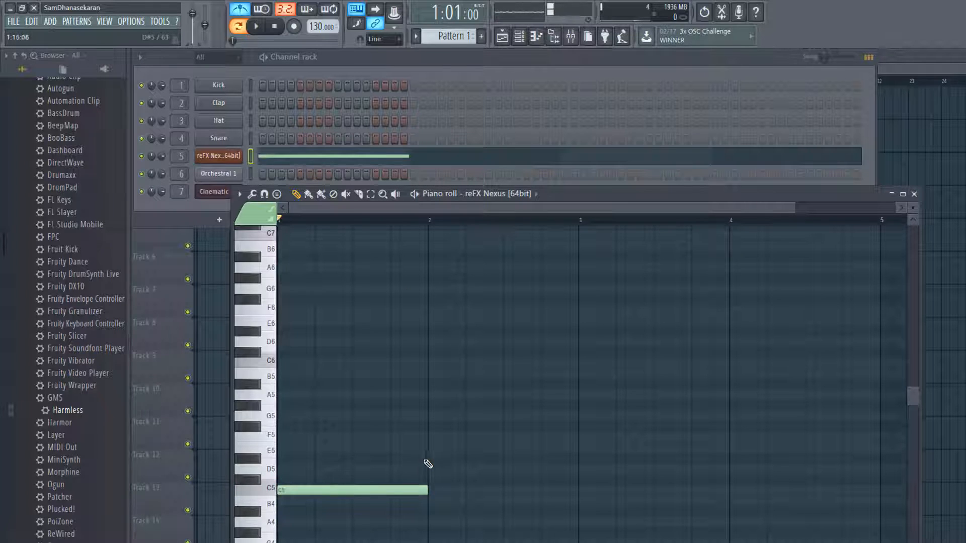
pyautogui.click(486, 435)
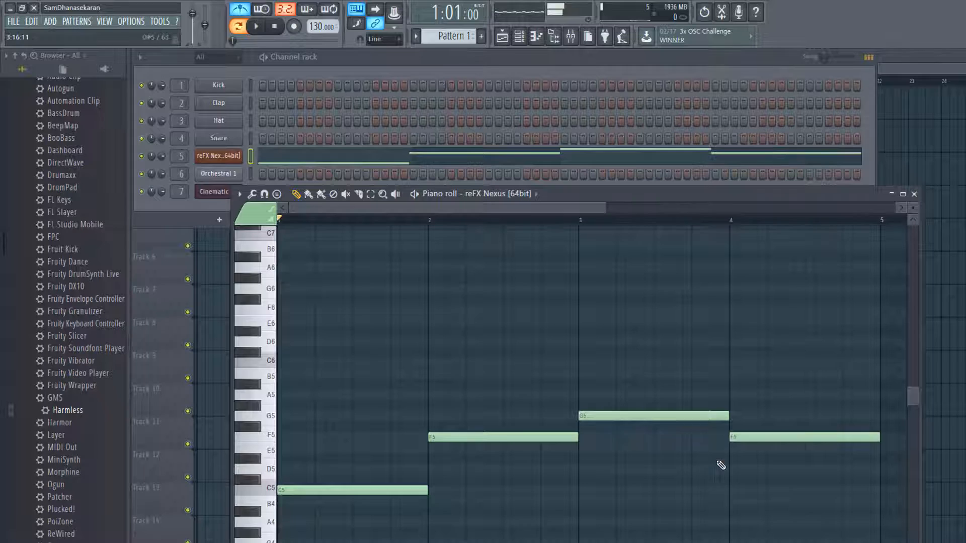
pyautogui.click(255, 26)
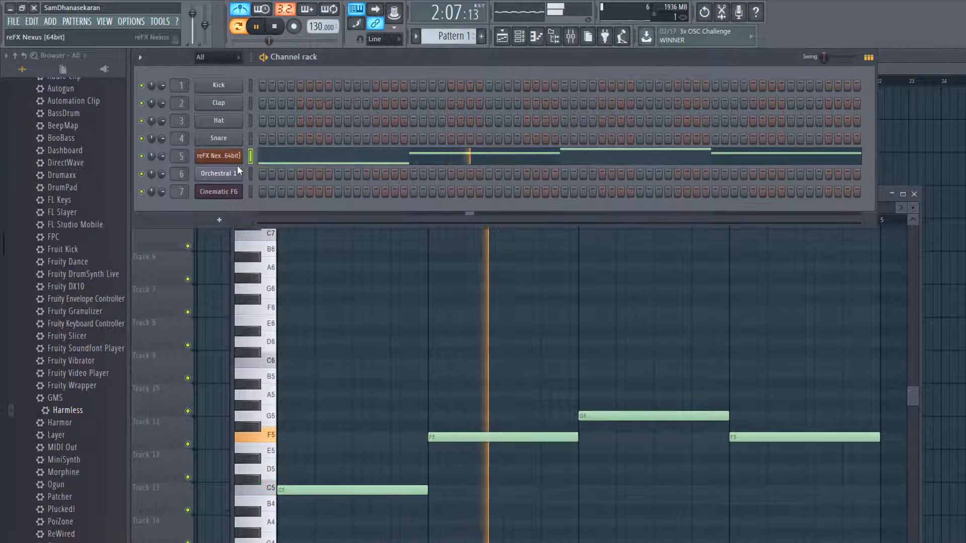
# - Copy the reFX Nexus melody onto the Orchestral 1 and Cinematic FG channels and audition it
pyautogui.rightClick(218, 155)
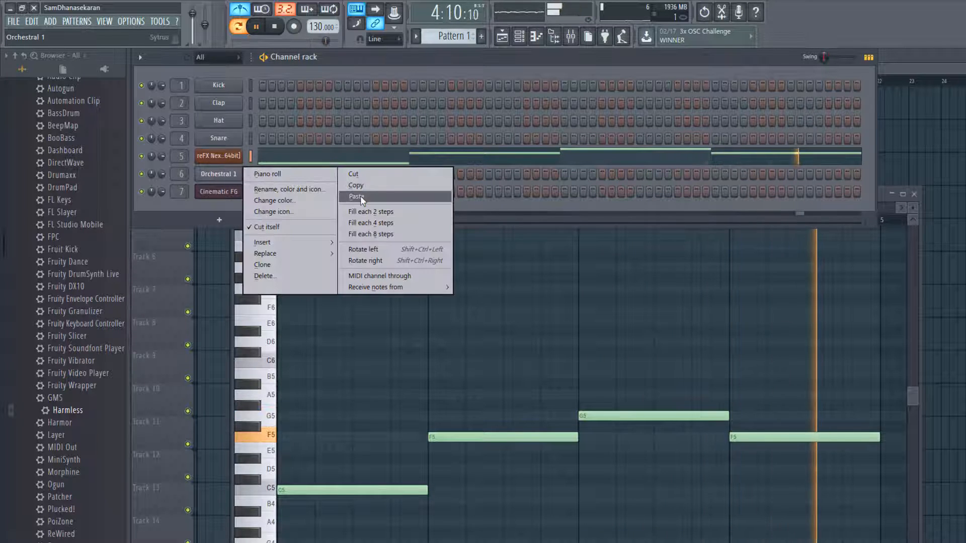
pyautogui.rightClick(218, 191)
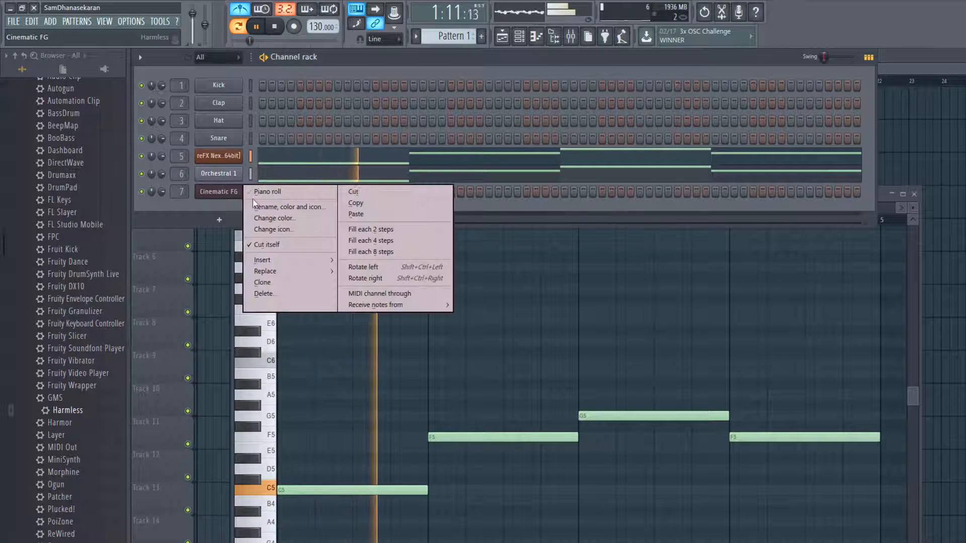
pyautogui.moveTo(356, 213)
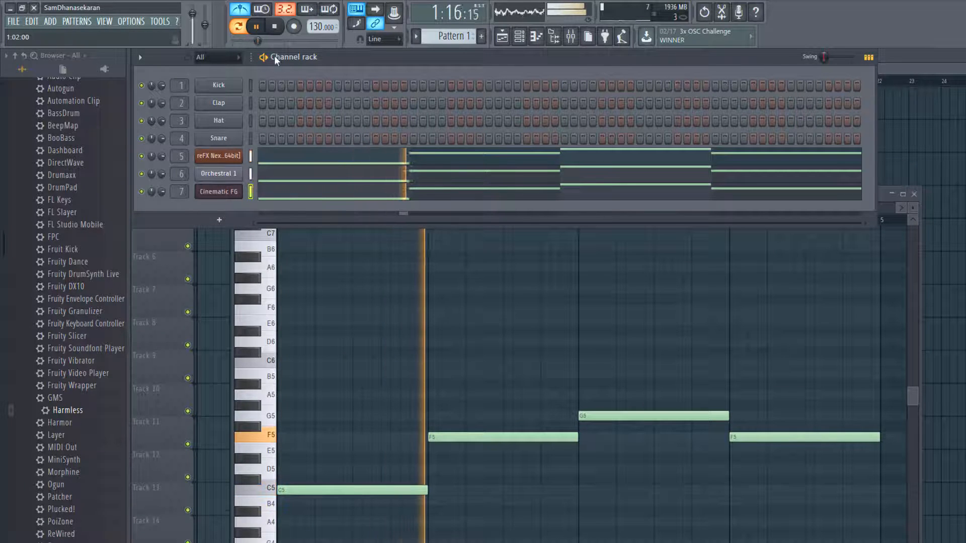
pyautogui.click(255, 26)
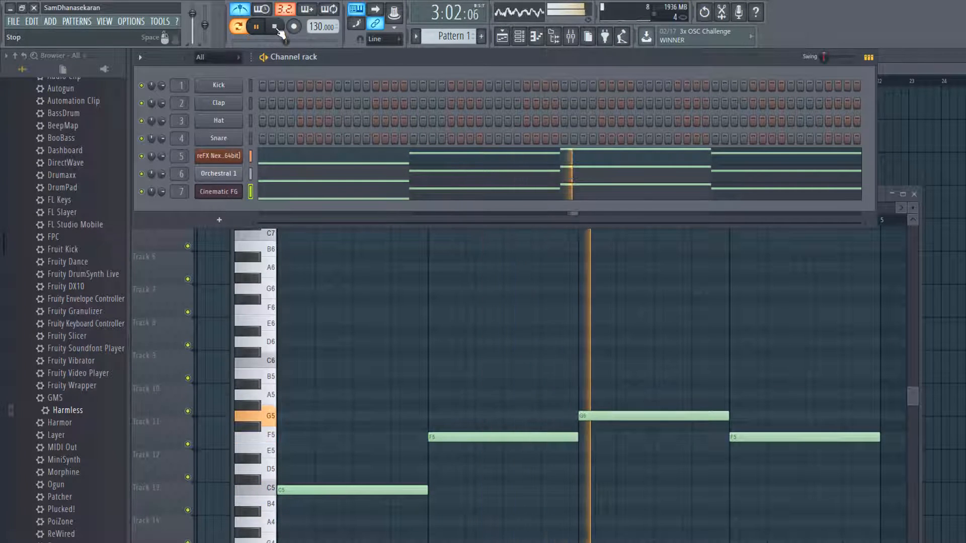
pyautogui.click(257, 26)
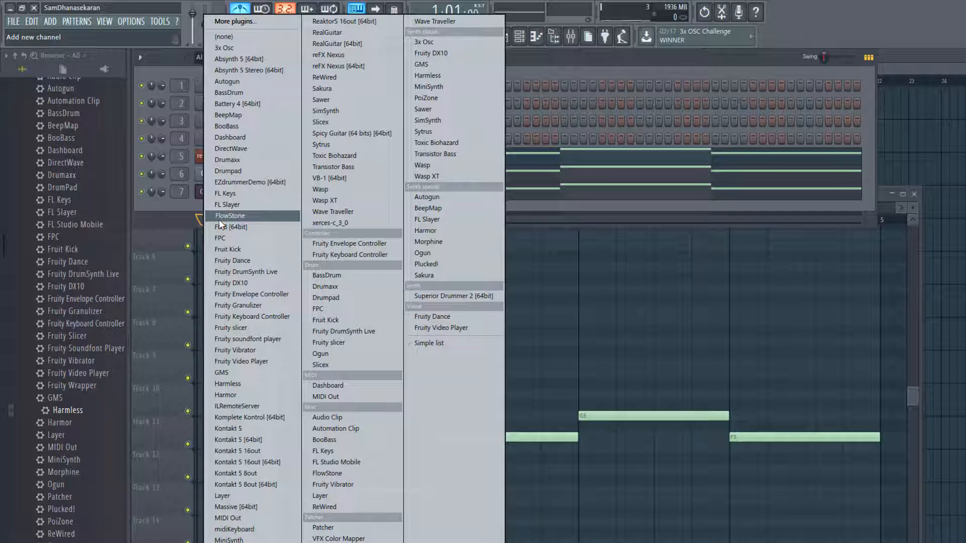
pyautogui.moveTo(250, 495)
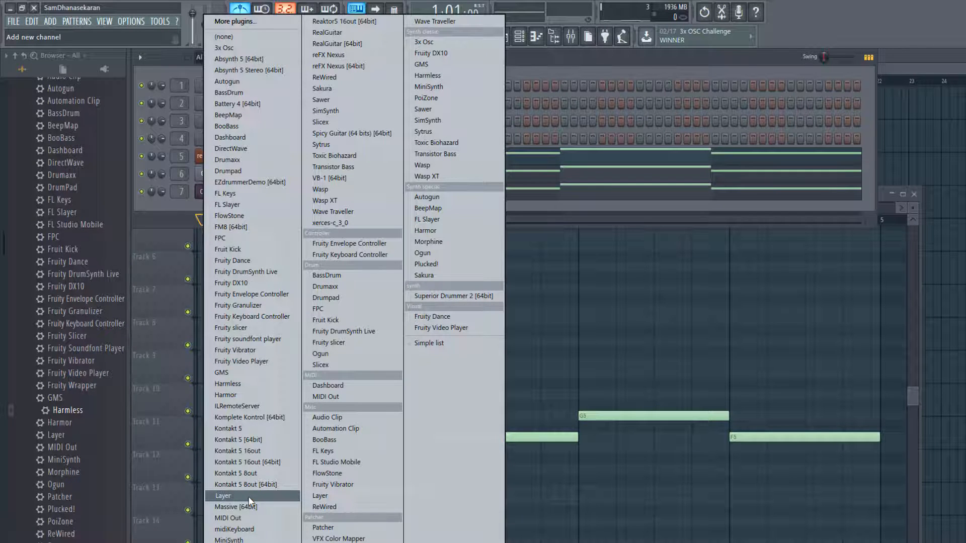
# - Insert a Layer channel into the rack and bring up its layering settings
pyautogui.click(224, 495)
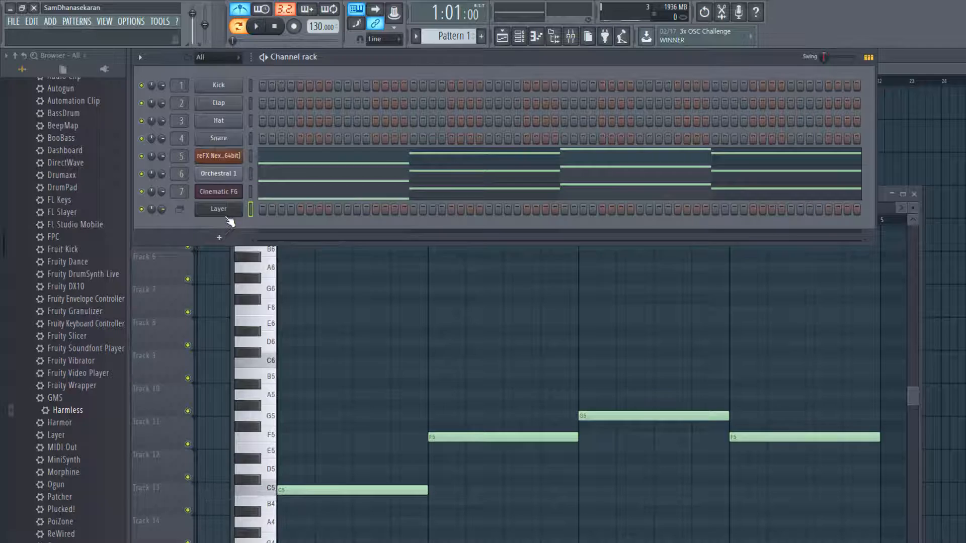
pyautogui.click(217, 208)
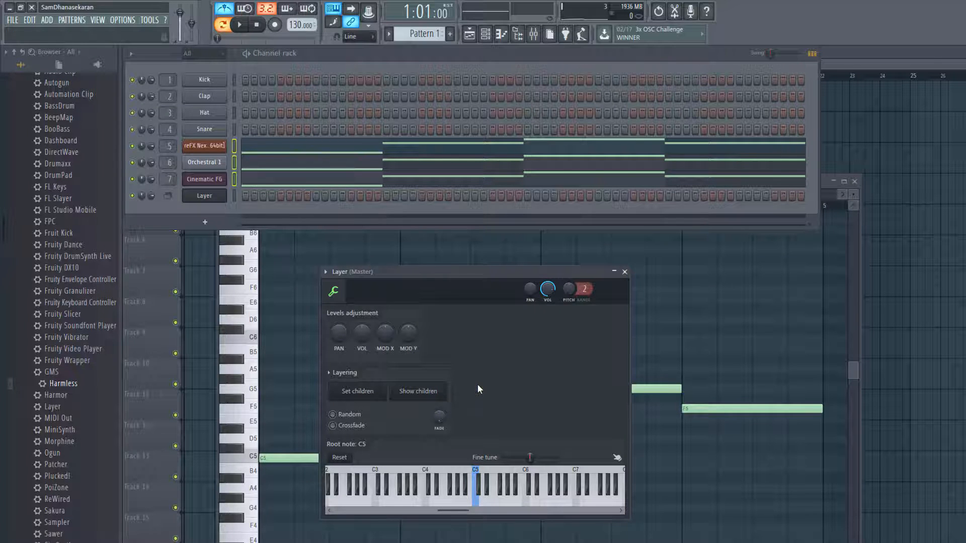
pyautogui.moveTo(498, 396)
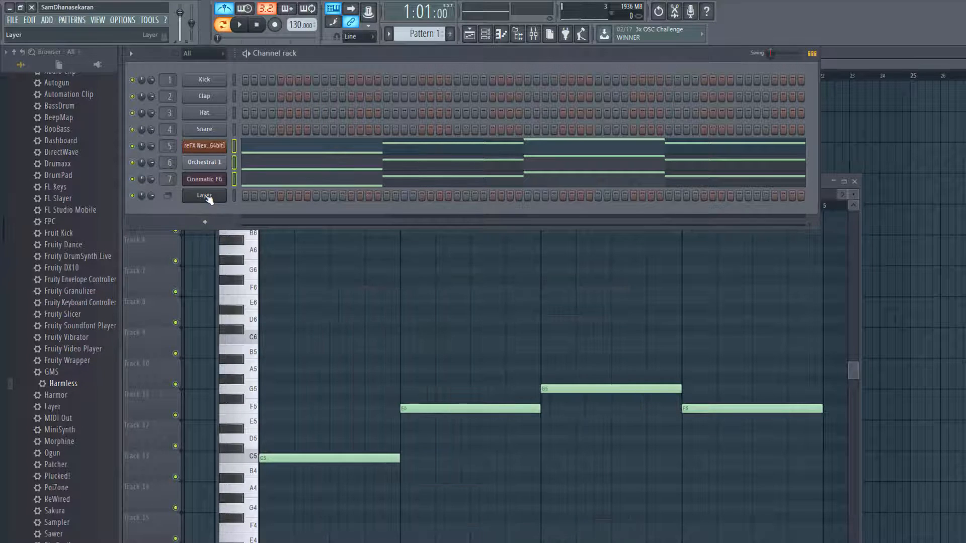
# - Set reFX Nexus, Orchestral 1 and Cinematic FG as children of the Layer and cut their notes
pyautogui.click(203, 196)
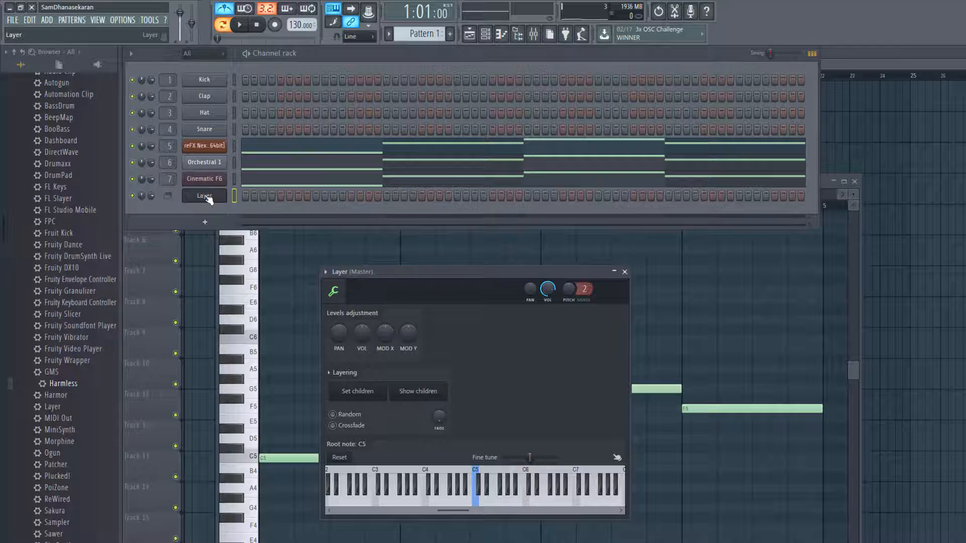
pyautogui.click(204, 146)
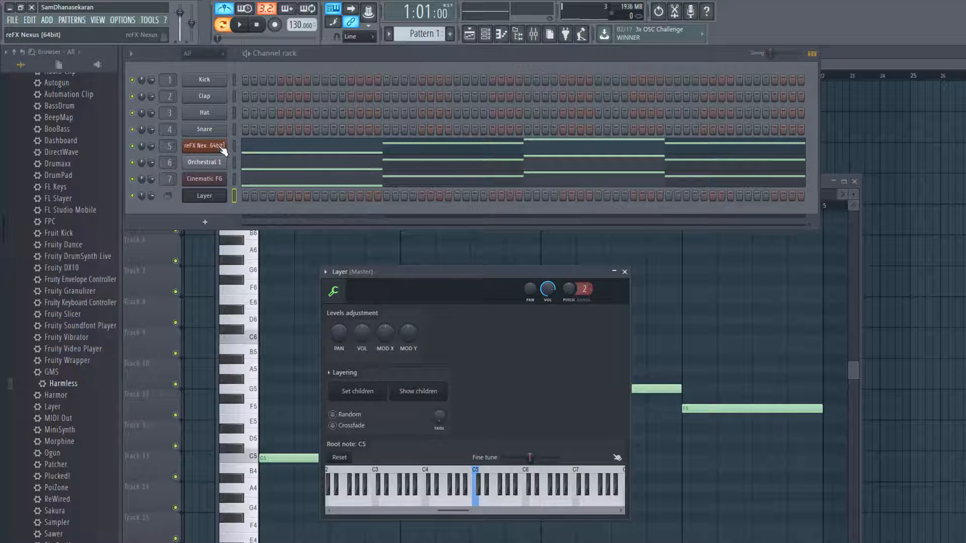
pyautogui.click(204, 195)
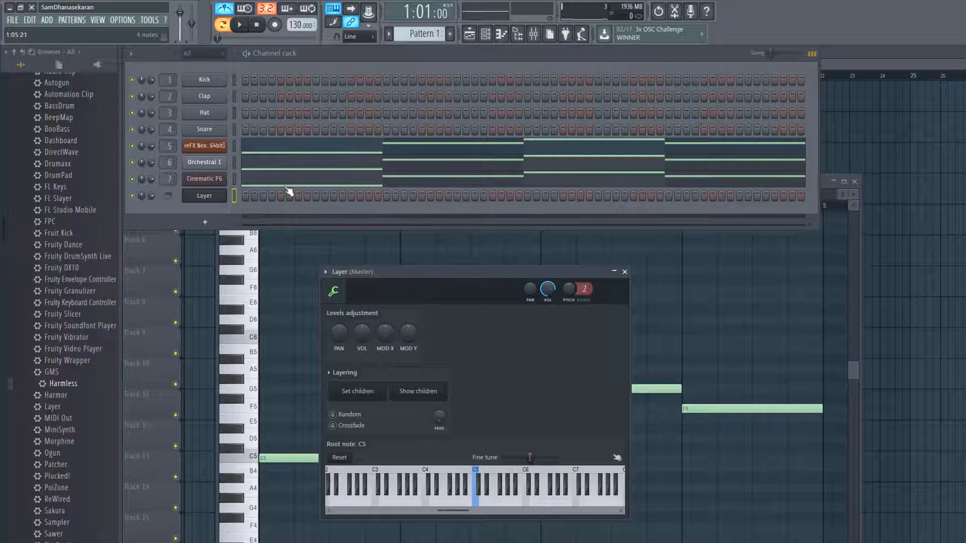
pyautogui.click(204, 196)
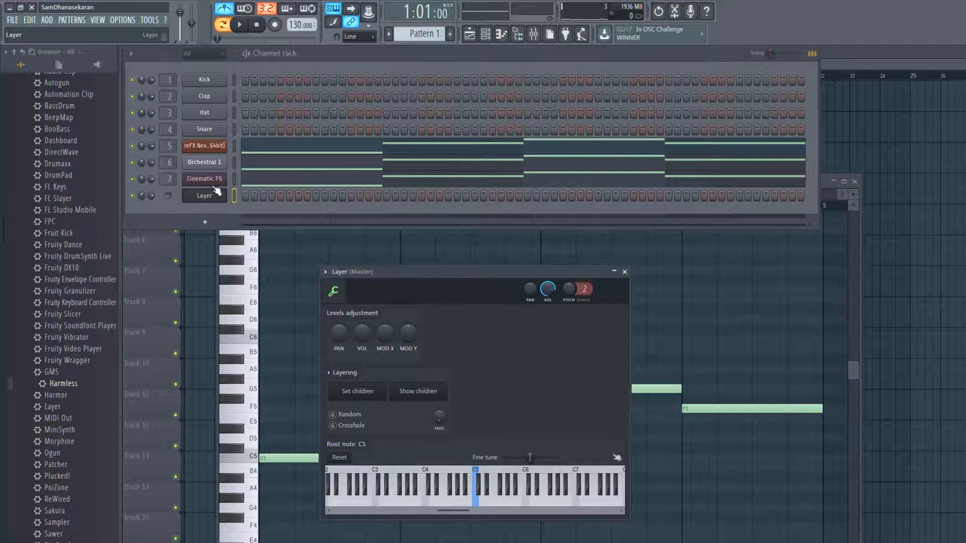
pyautogui.click(204, 162)
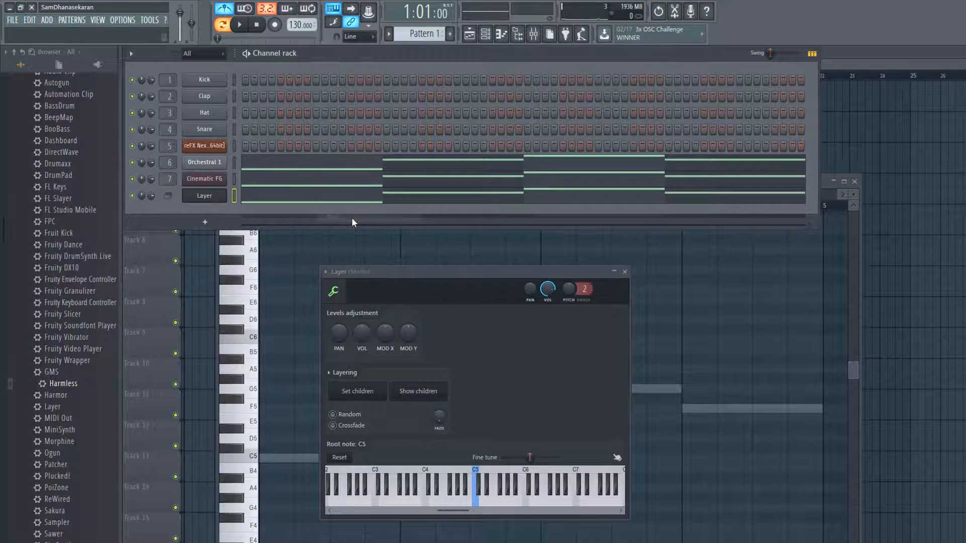
# - Paste the melody onto the Layer channel and play it to hear all three instruments layered
pyautogui.rightClick(204, 162)
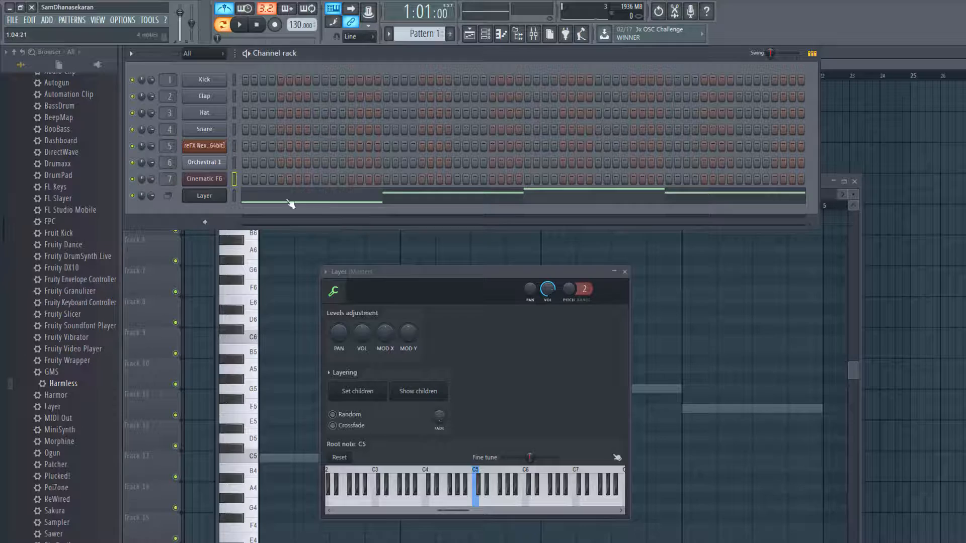
pyautogui.click(204, 196)
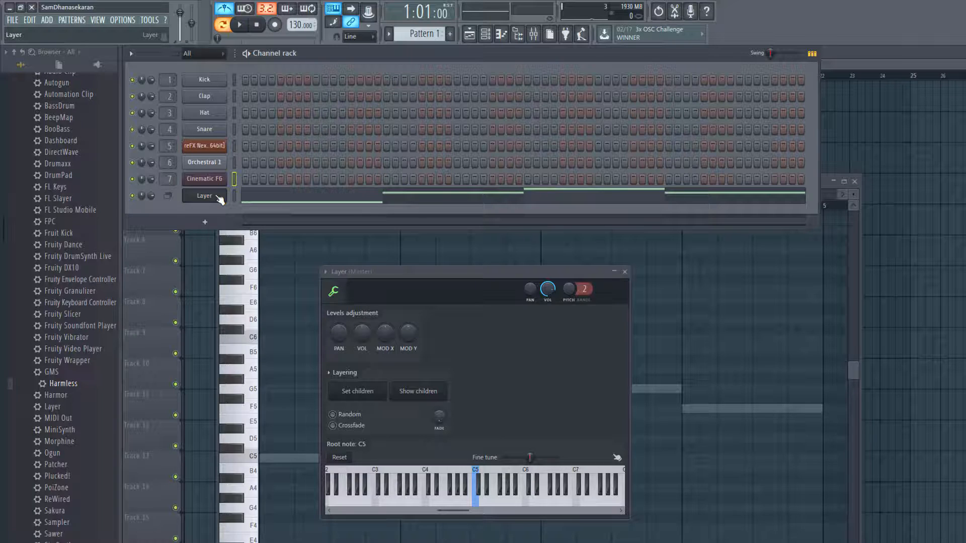
pyautogui.click(204, 146)
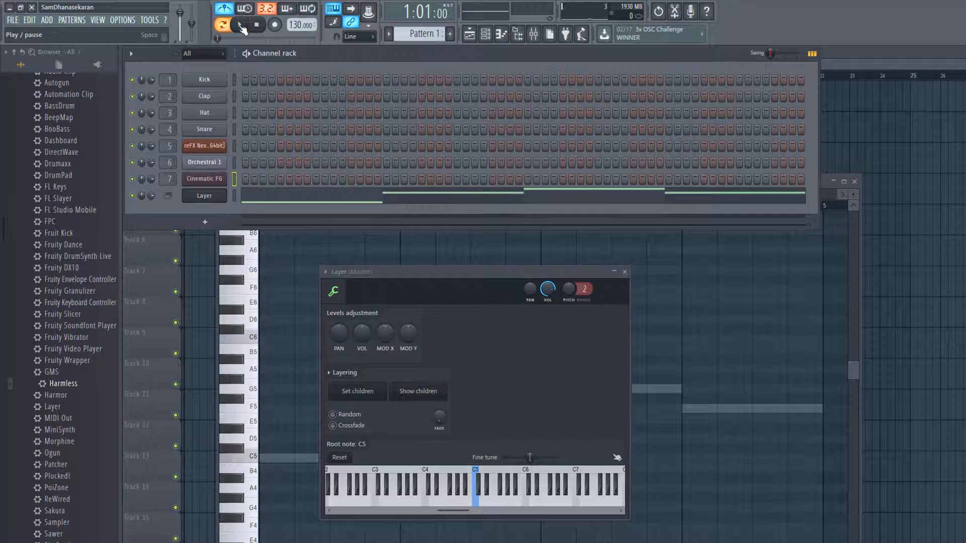
pyautogui.click(239, 24)
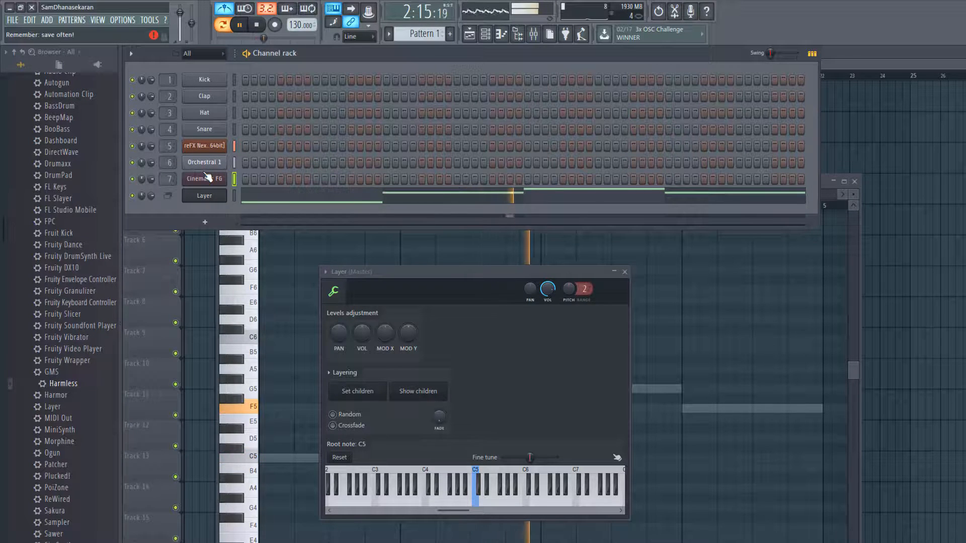
pyautogui.click(238, 24)
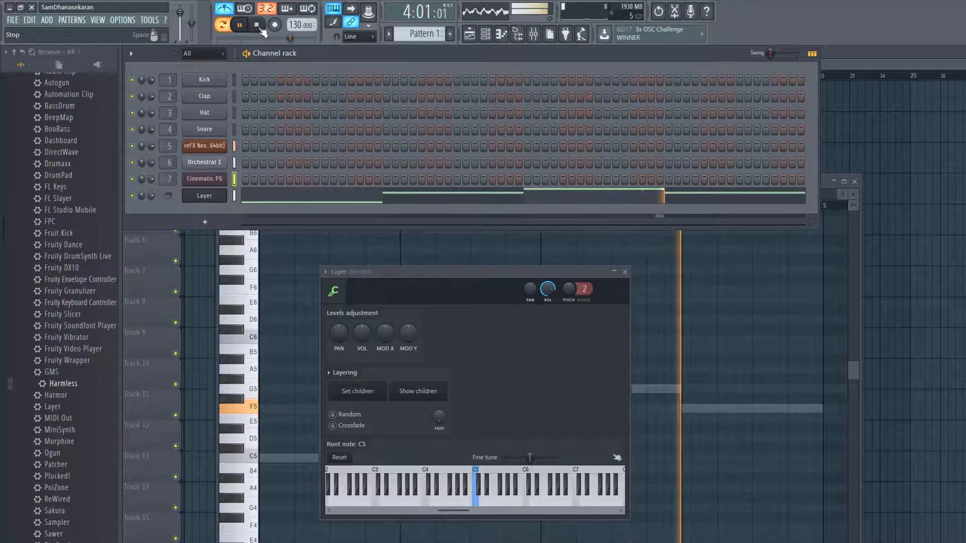
pyautogui.click(239, 25)
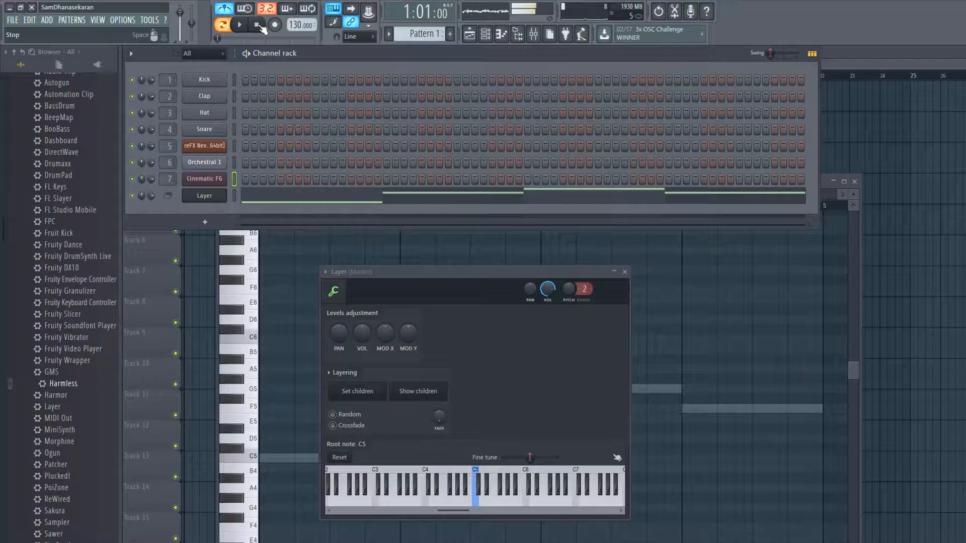
pyautogui.click(238, 24)
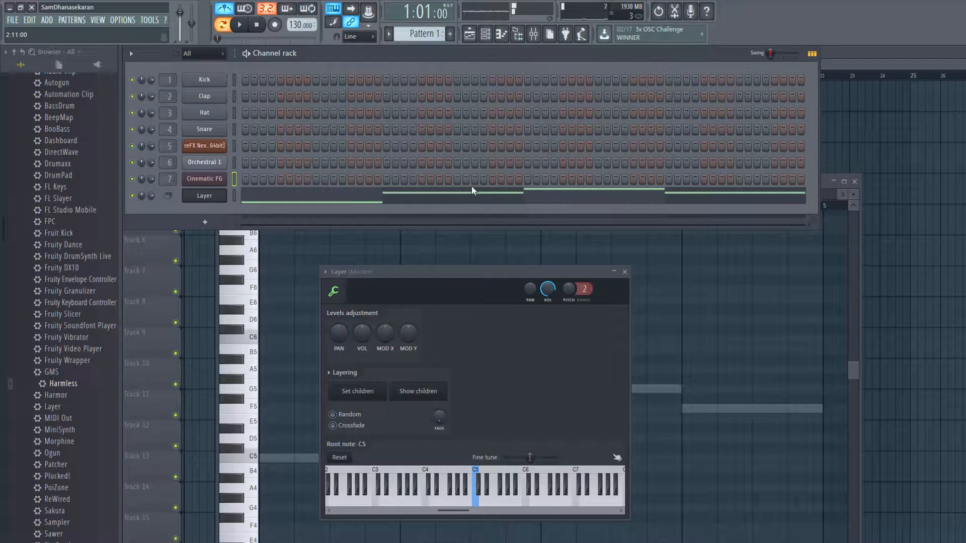